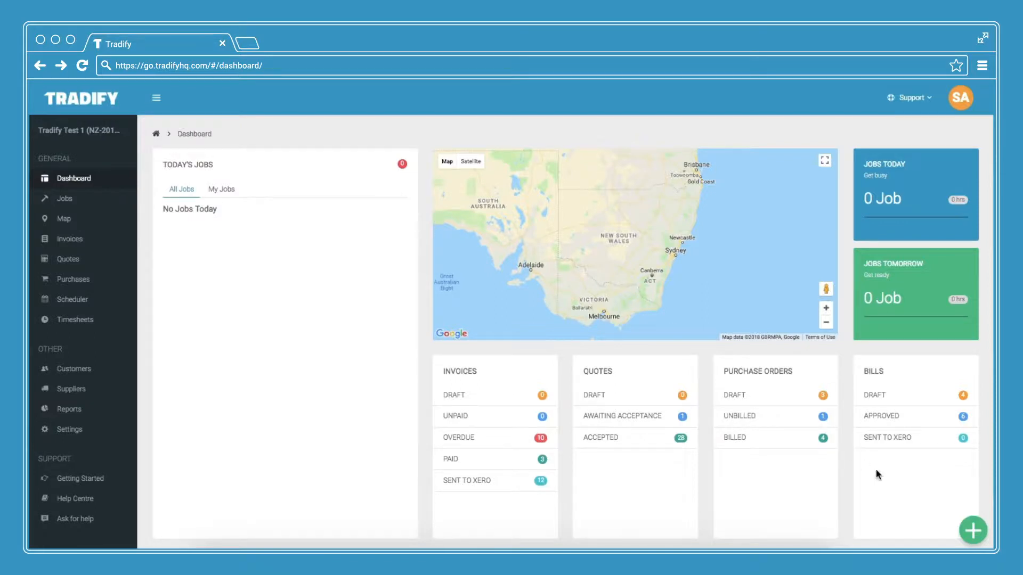
# Expand the green + quick-create menu on the dashboard.
pyautogui.click(972, 529)
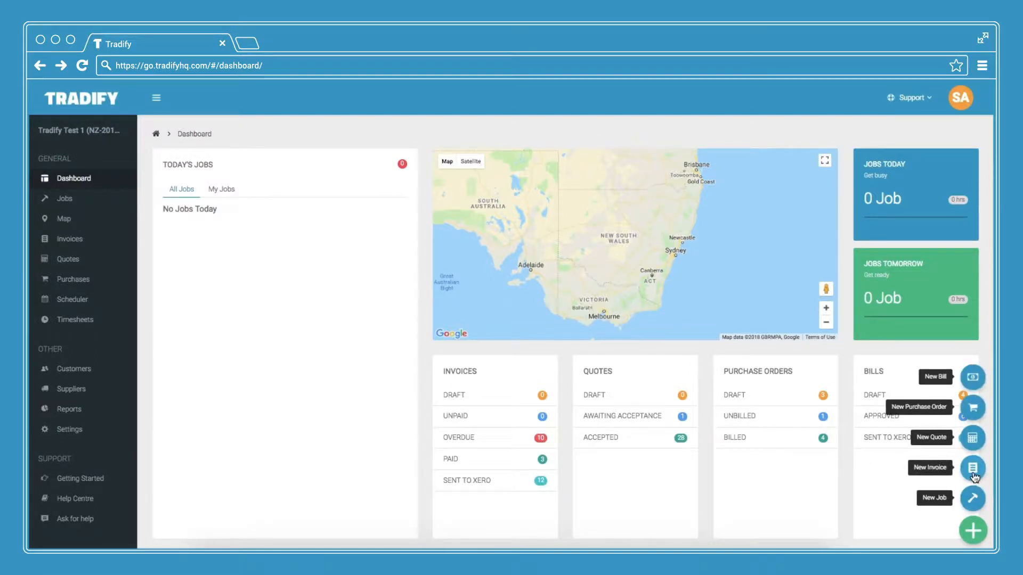
pyautogui.click(973, 468)
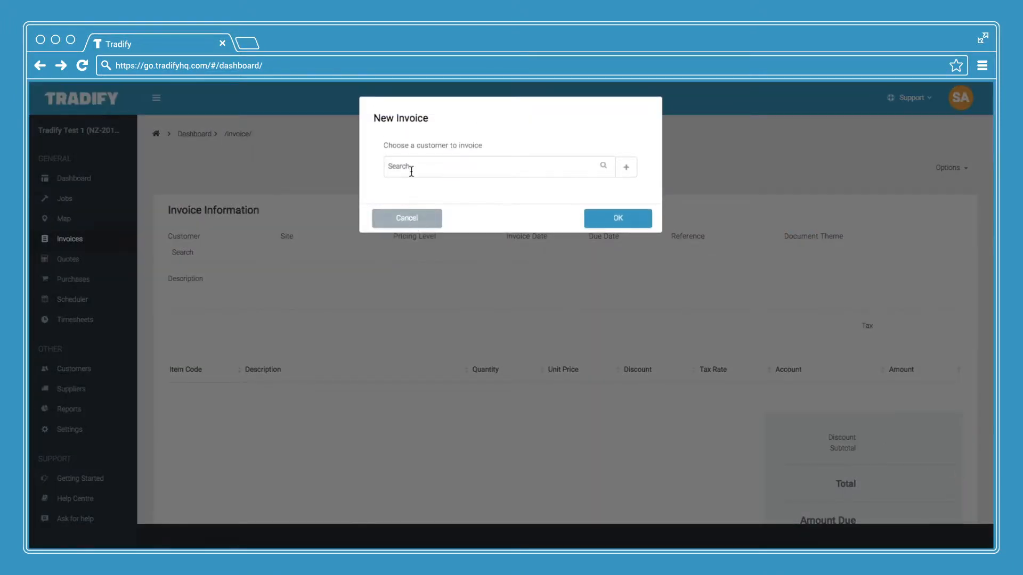
pyautogui.write('cur')
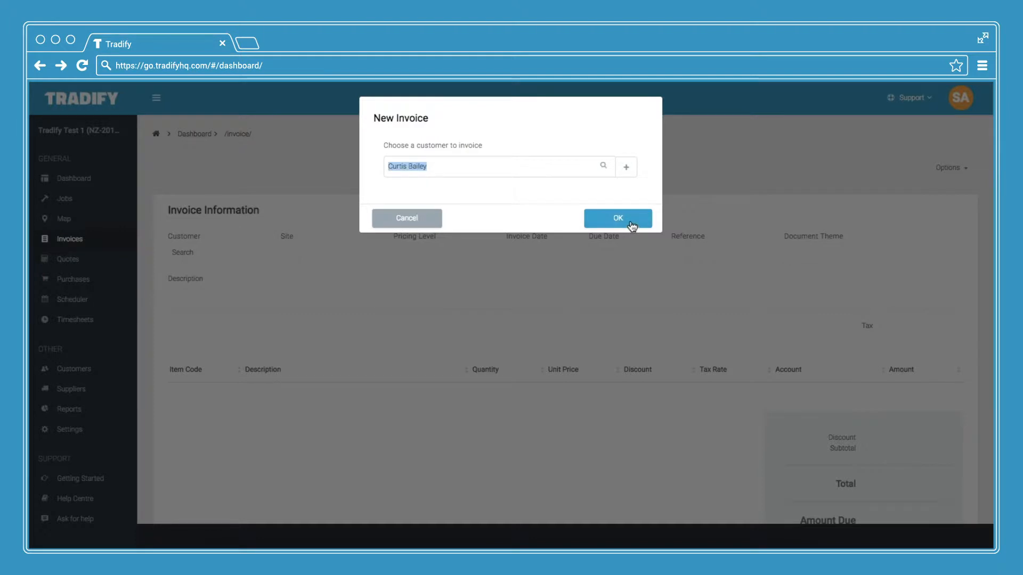
pyautogui.click(617, 217)
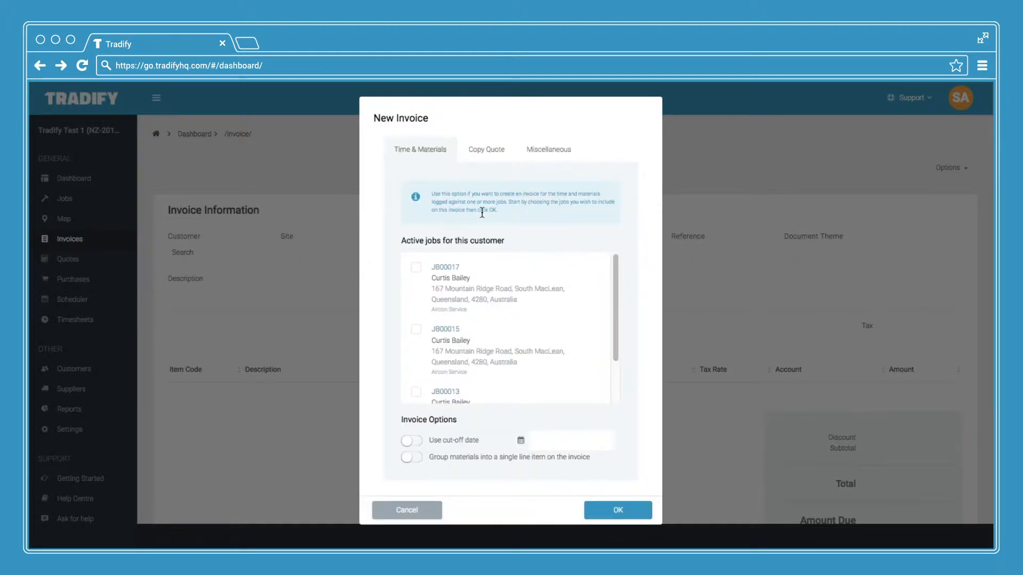
pyautogui.moveTo(453, 188)
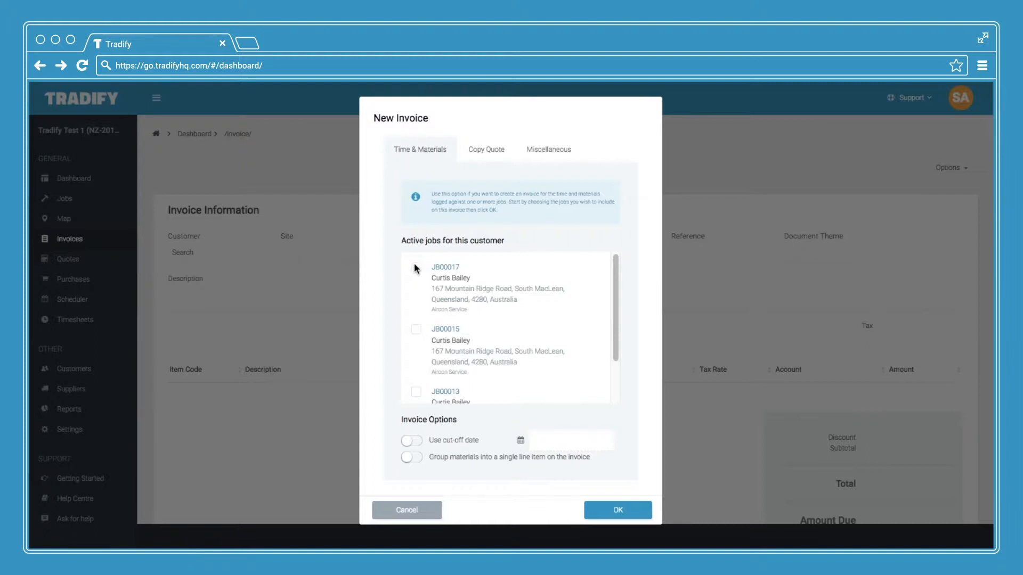
pyautogui.click(416, 267)
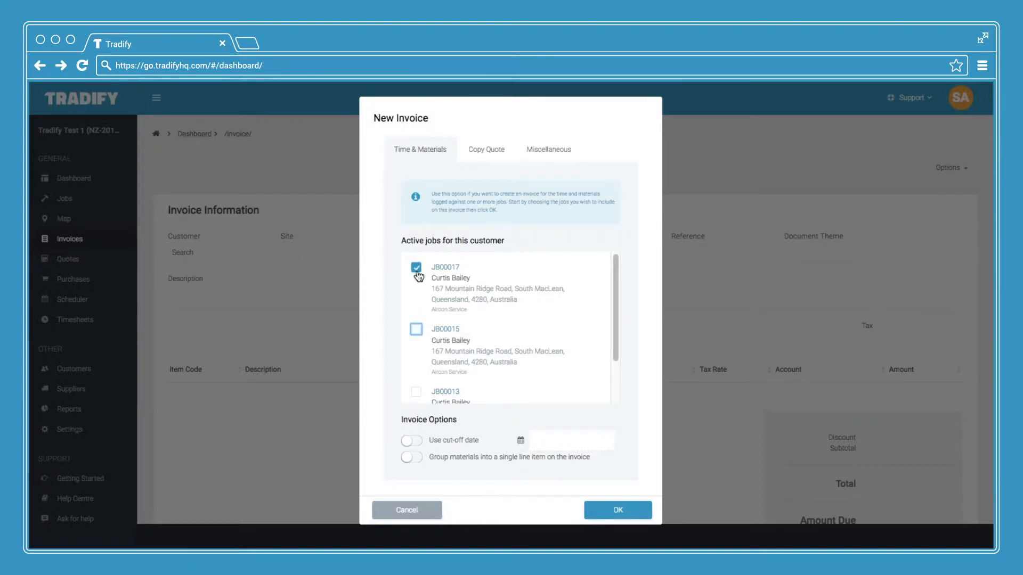
pyautogui.click(486, 149)
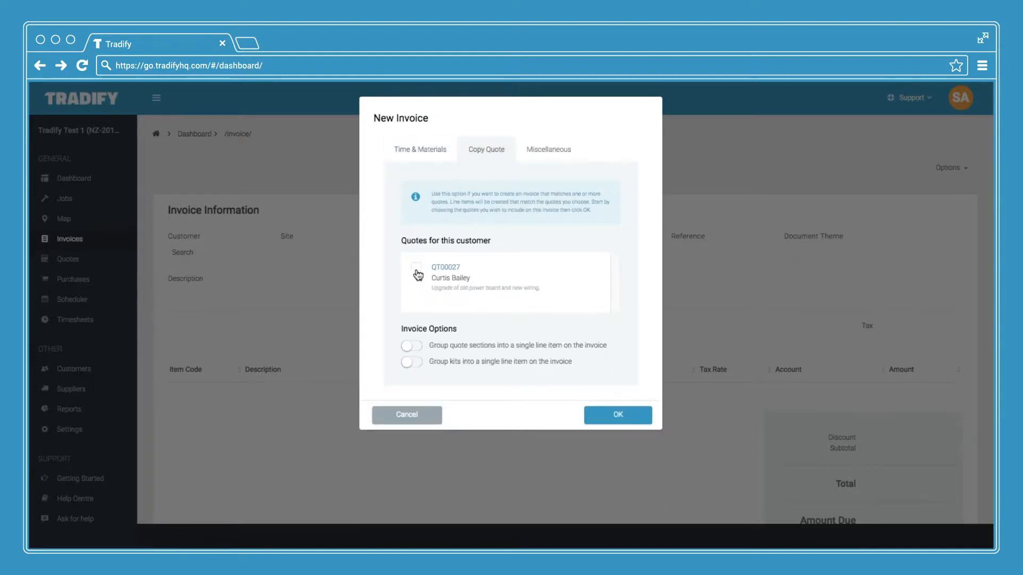
pyautogui.click(416, 268)
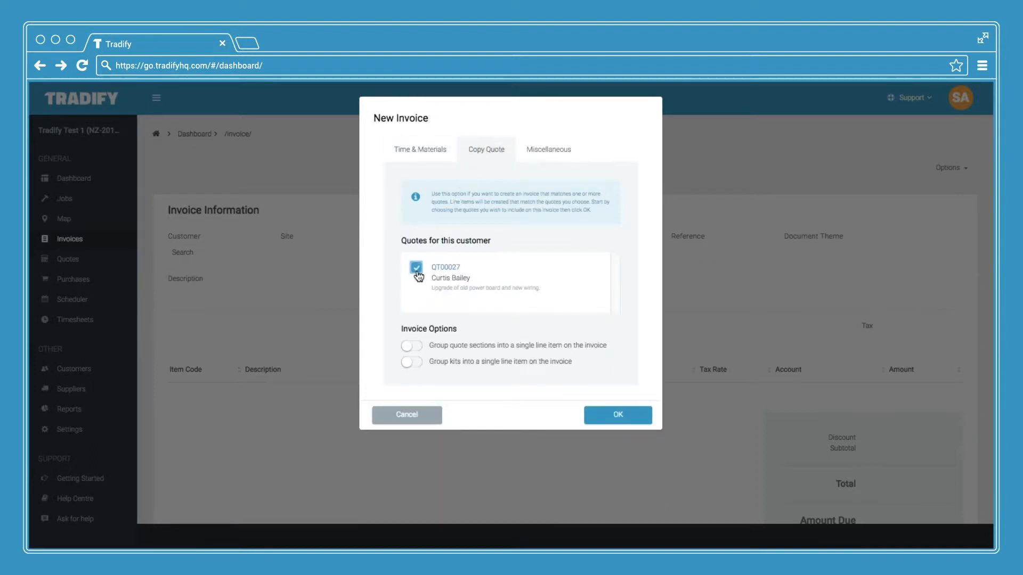
pyautogui.click(547, 149)
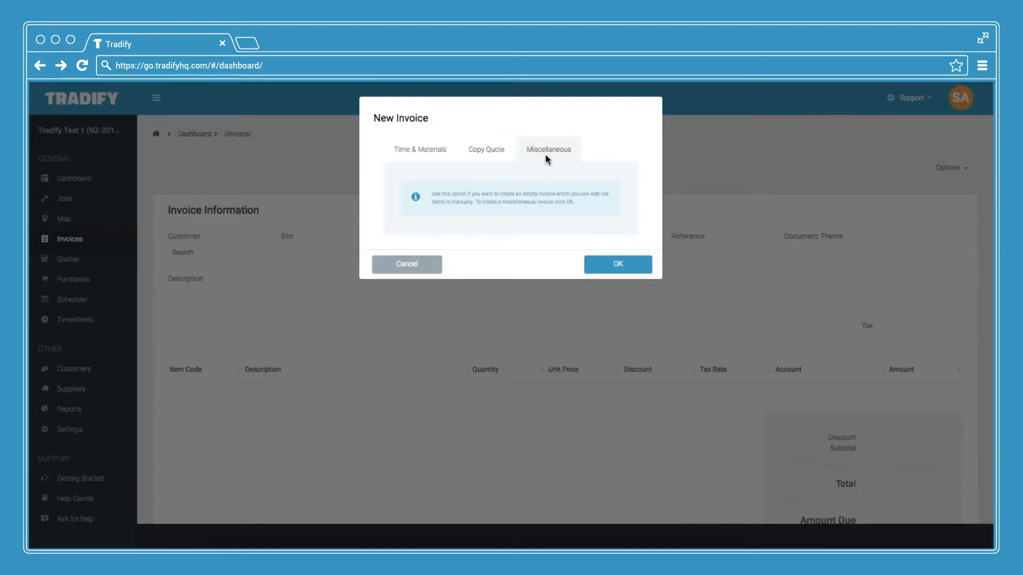
pyautogui.moveTo(422, 269)
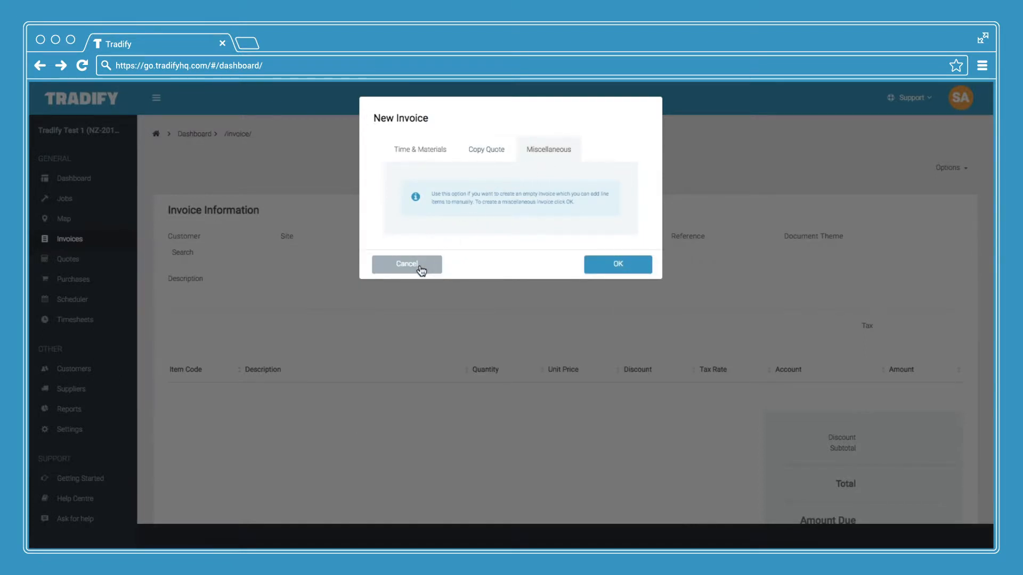
pyautogui.click(406, 264)
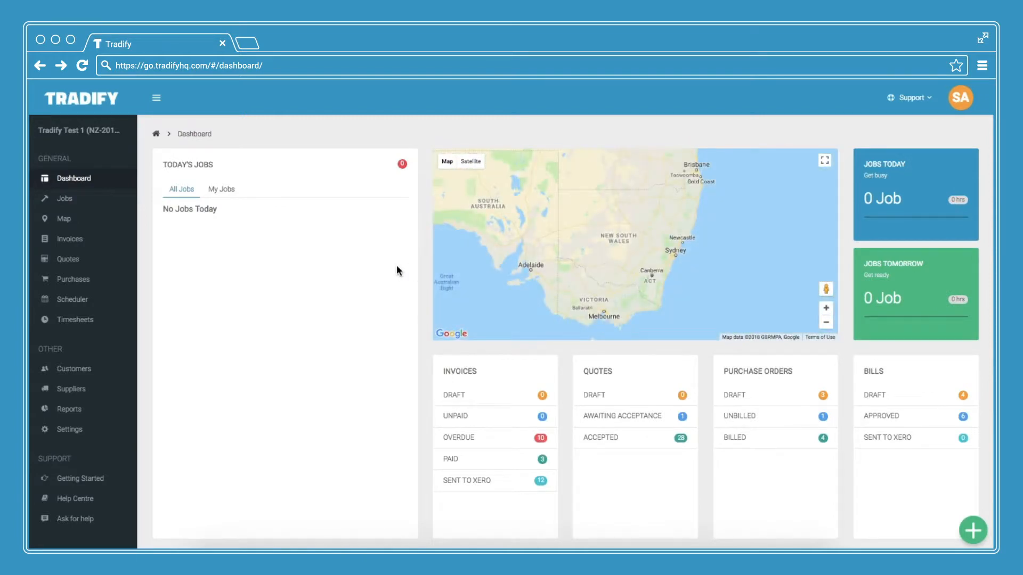
pyautogui.moveTo(74, 207)
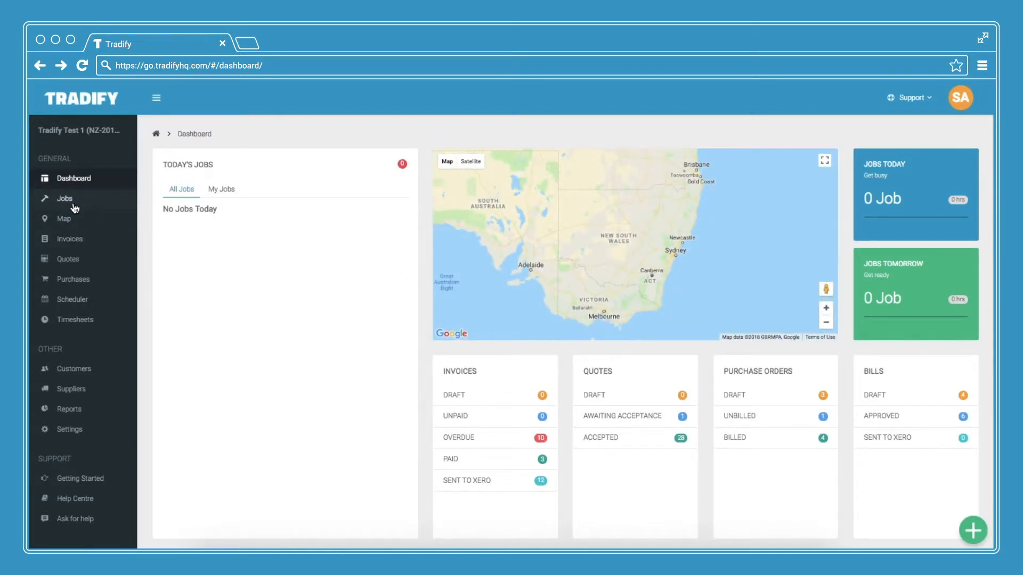
pyautogui.click(65, 198)
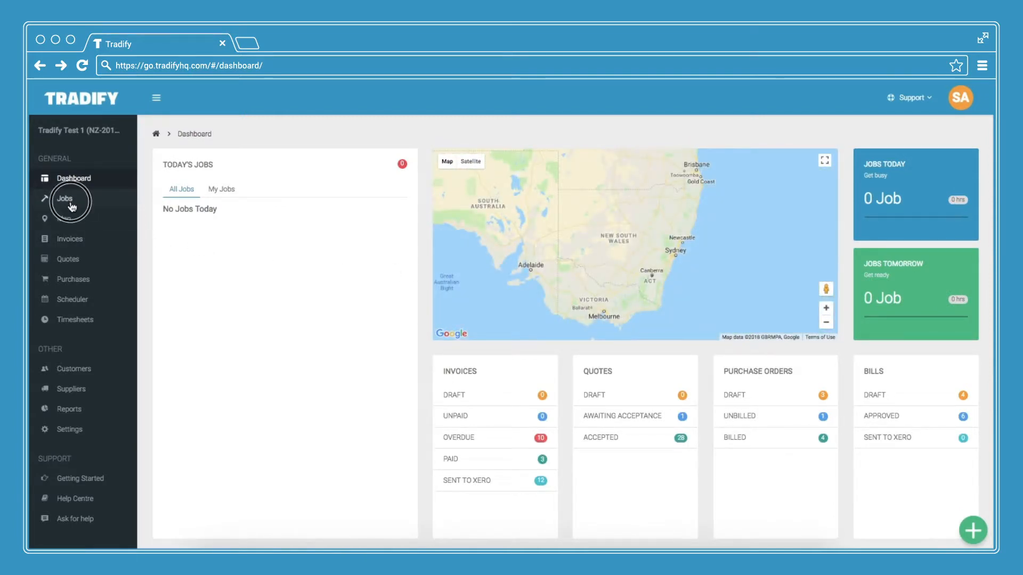
pyautogui.click(64, 198)
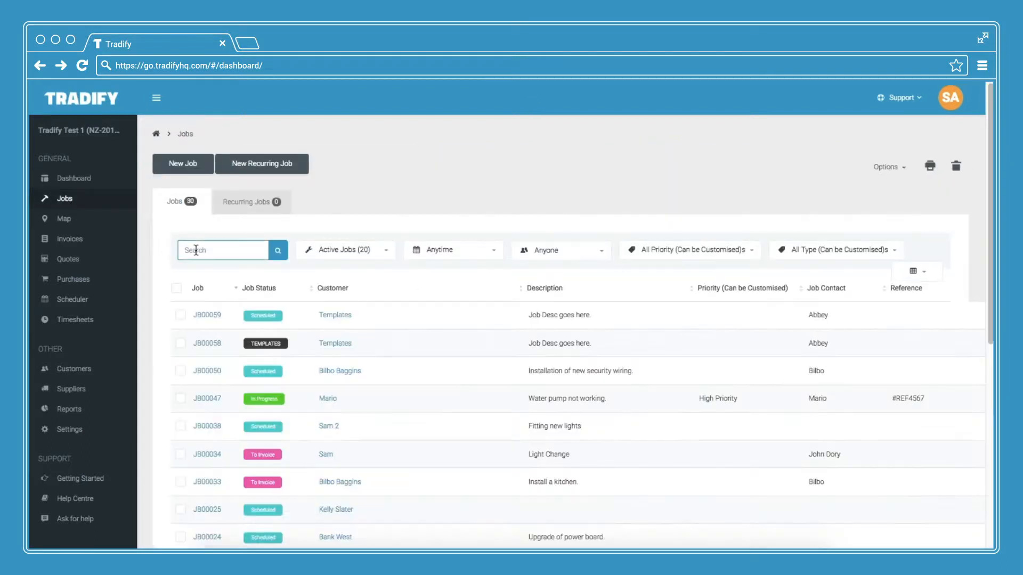
pyautogui.write('cur')
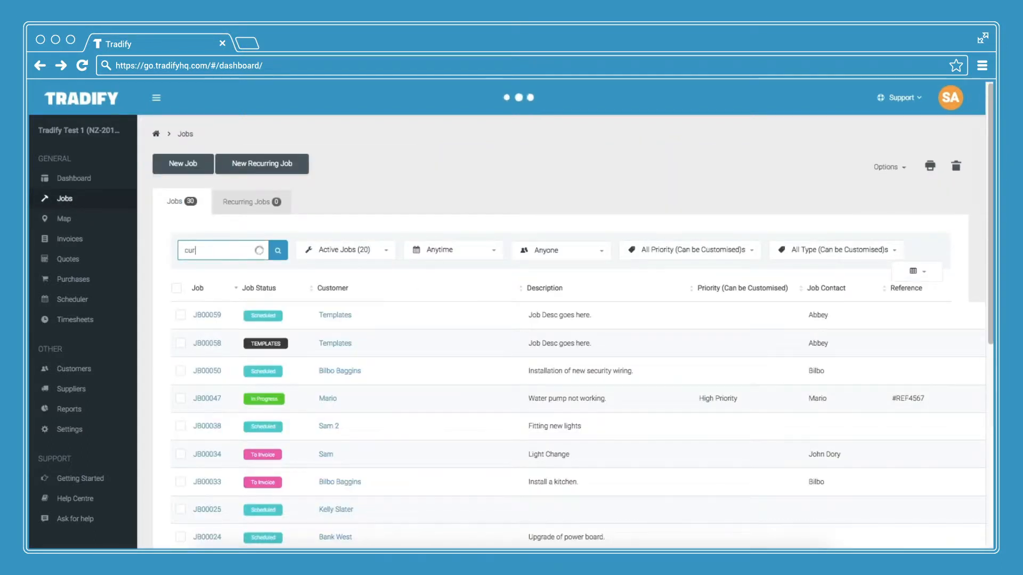
pyautogui.click(277, 249)
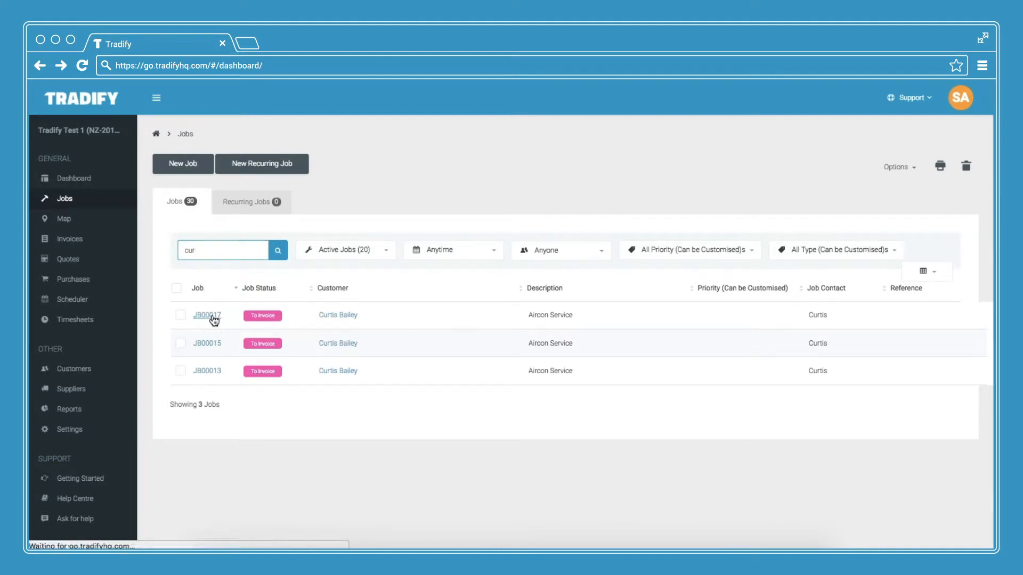
pyautogui.click(207, 316)
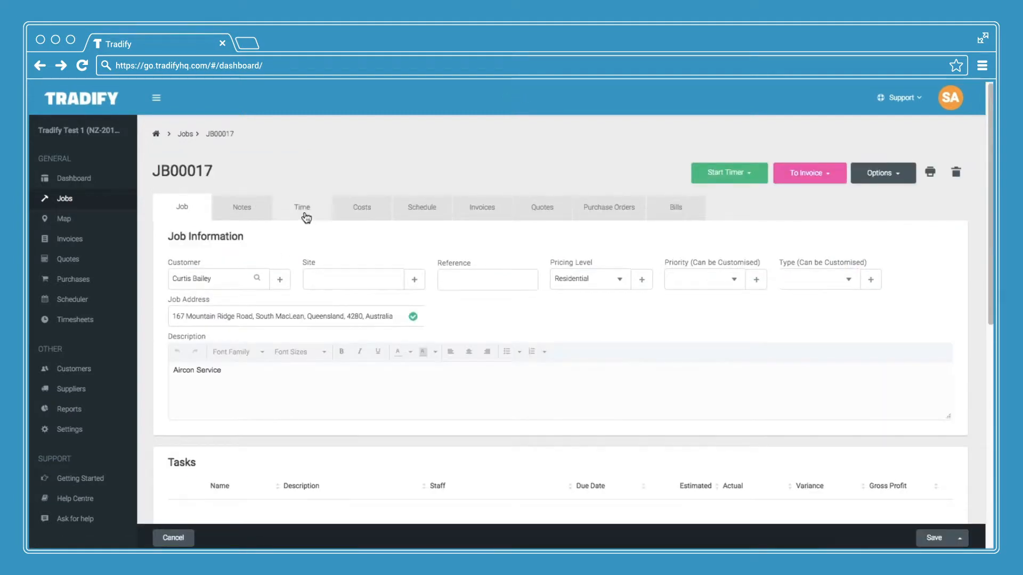
# Review the job's Time entries and then its Costs.
pyautogui.click(302, 207)
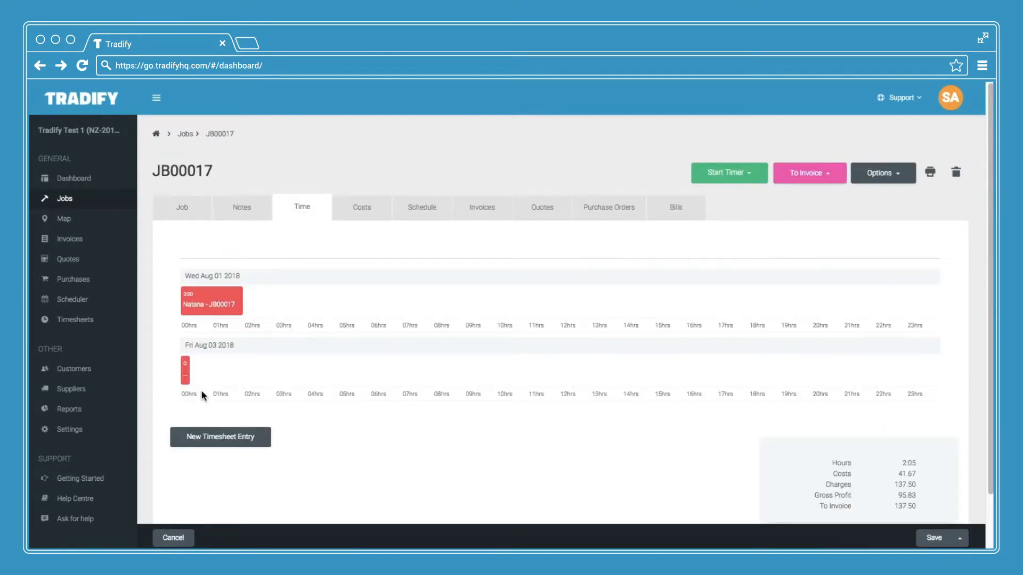
pyautogui.click(361, 207)
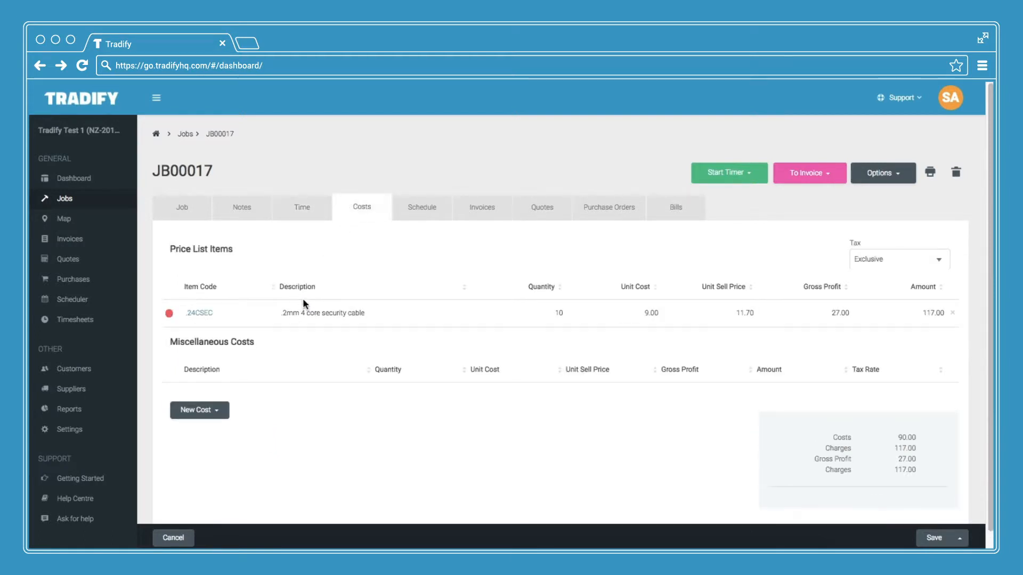
pyautogui.moveTo(477, 237)
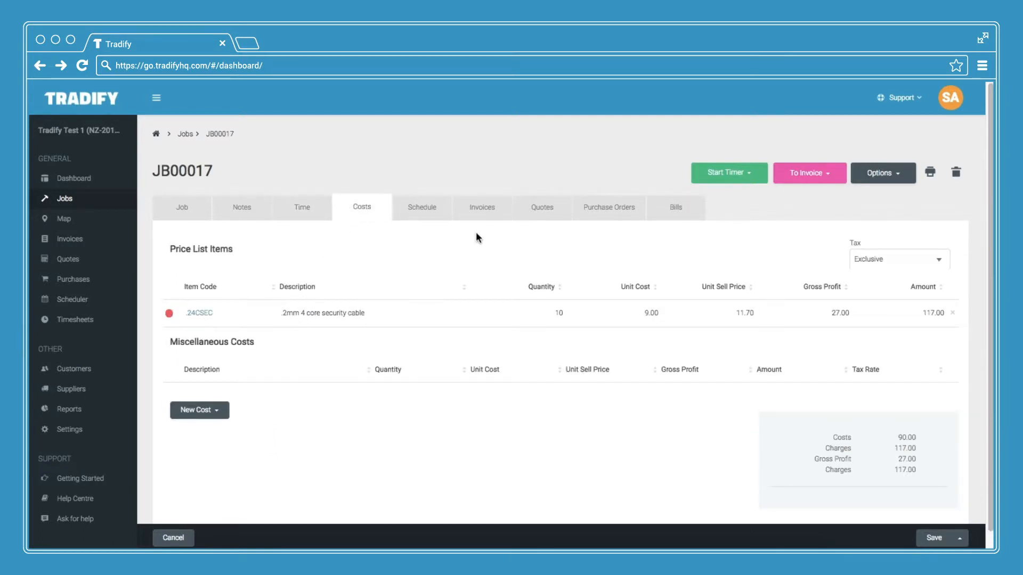
# From the job's Invoices, create a Time & Materials invoice and save it as a draft.
pyautogui.click(481, 207)
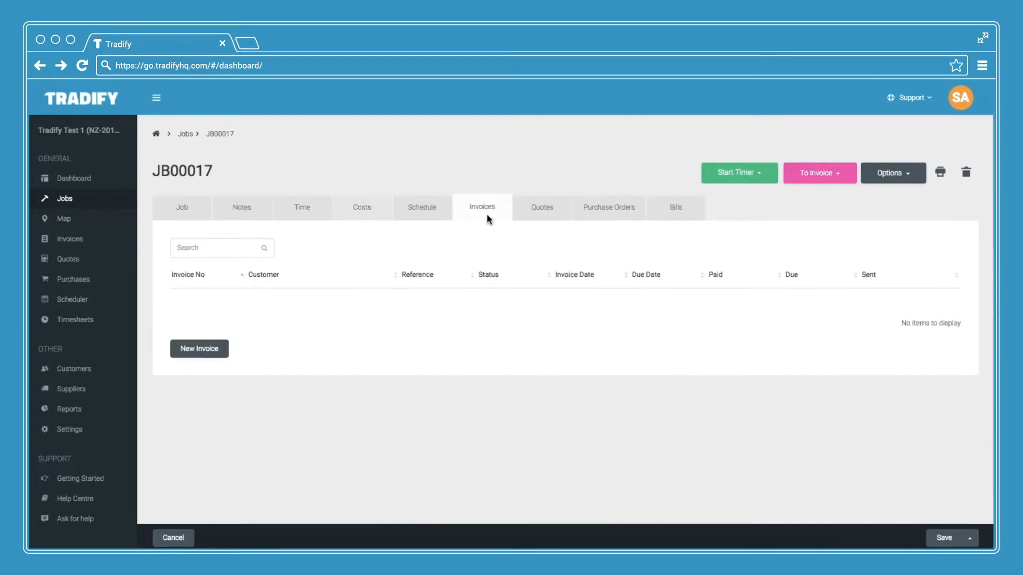
pyautogui.click(199, 348)
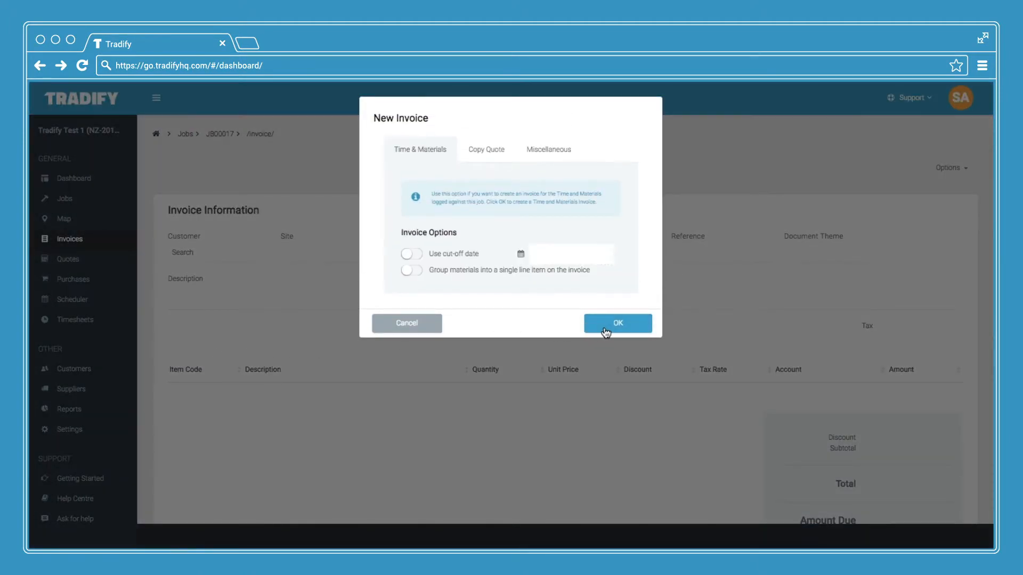
pyautogui.click(617, 323)
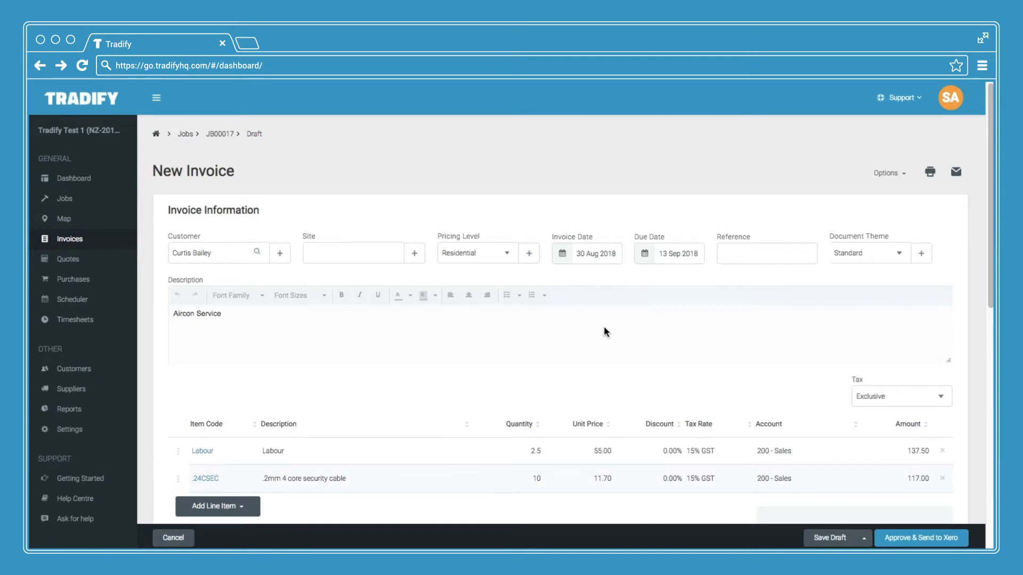
pyautogui.click(172, 537)
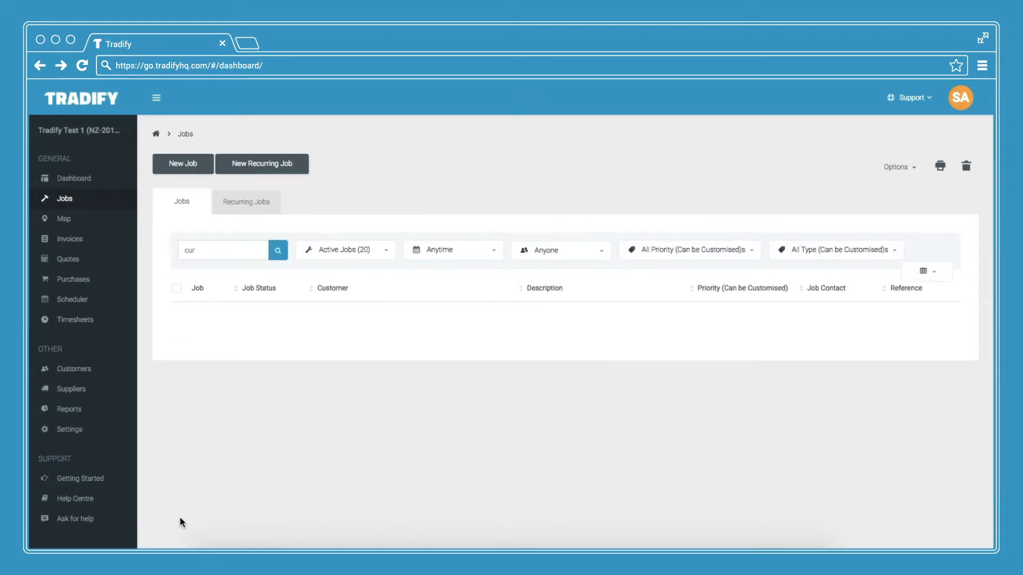
# From Invoices, start a new billing run and tick jobs JB00059, JB00058 and JB00047.
pyautogui.click(277, 249)
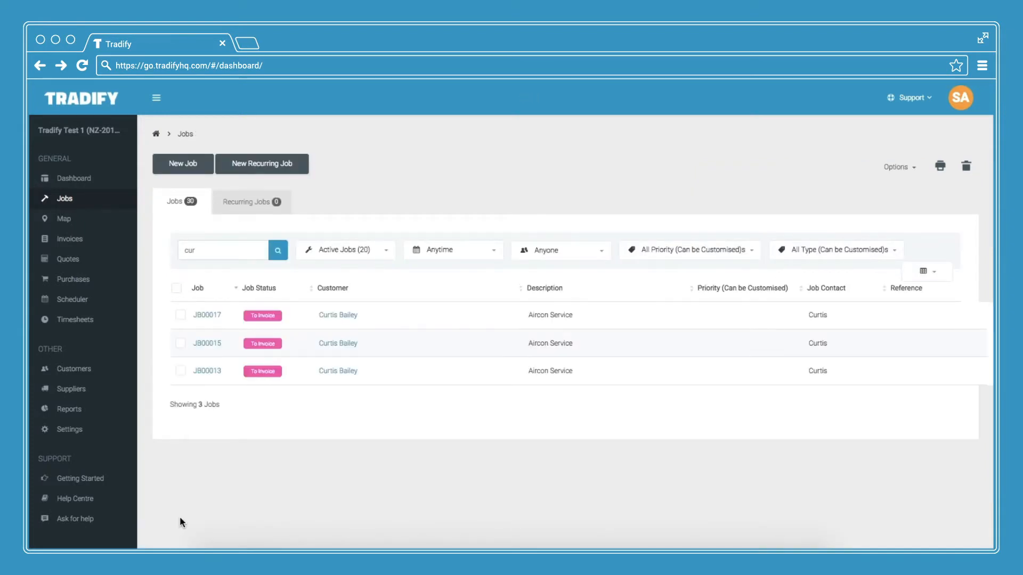
pyautogui.moveTo(175, 416)
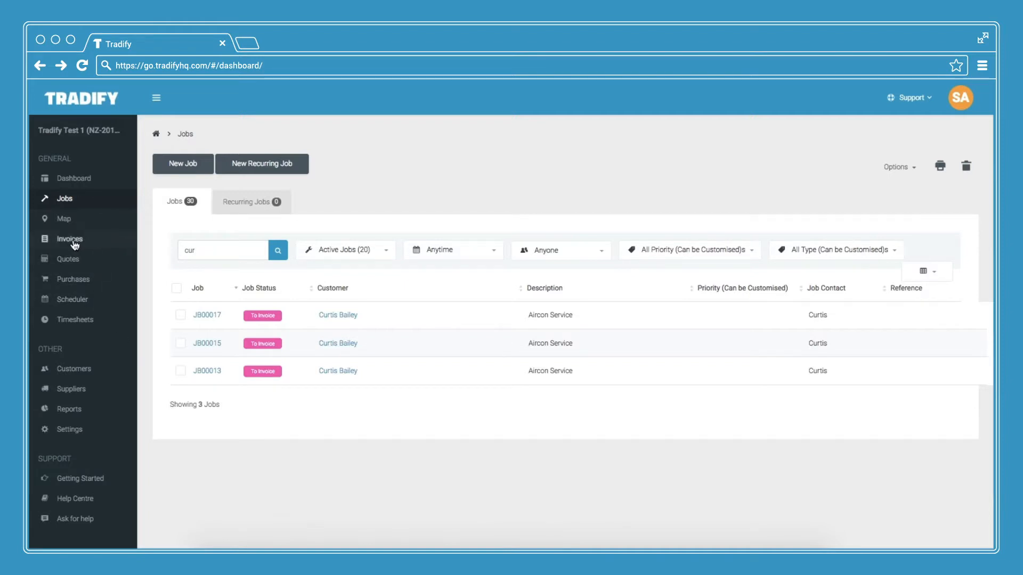
pyautogui.click(70, 239)
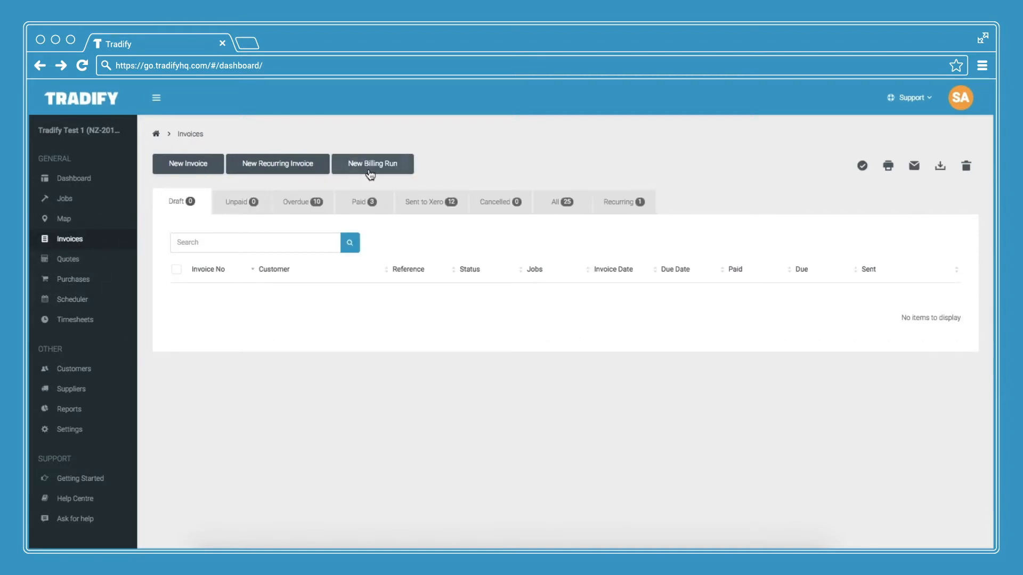
pyautogui.click(372, 164)
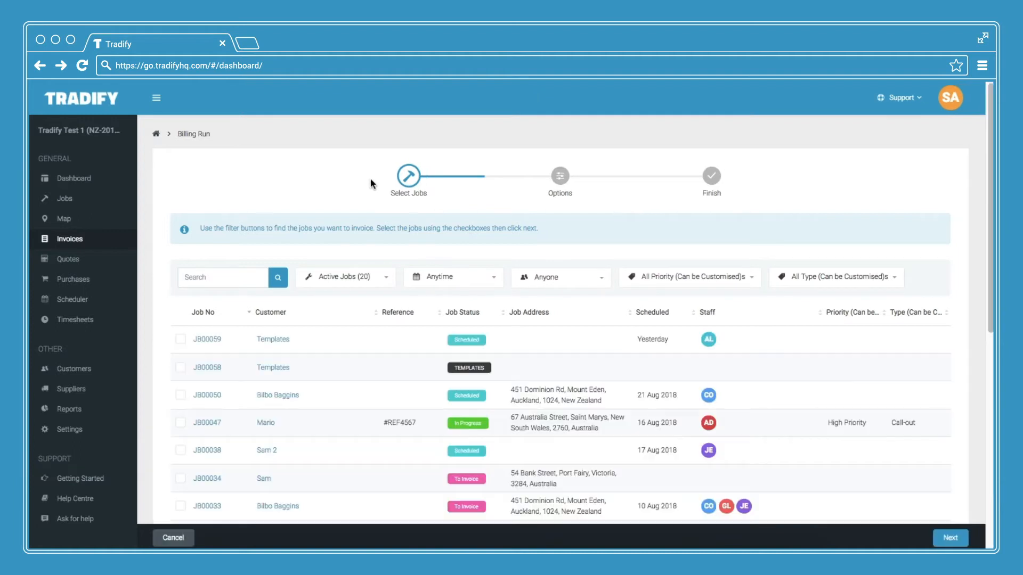
pyautogui.moveTo(208, 339)
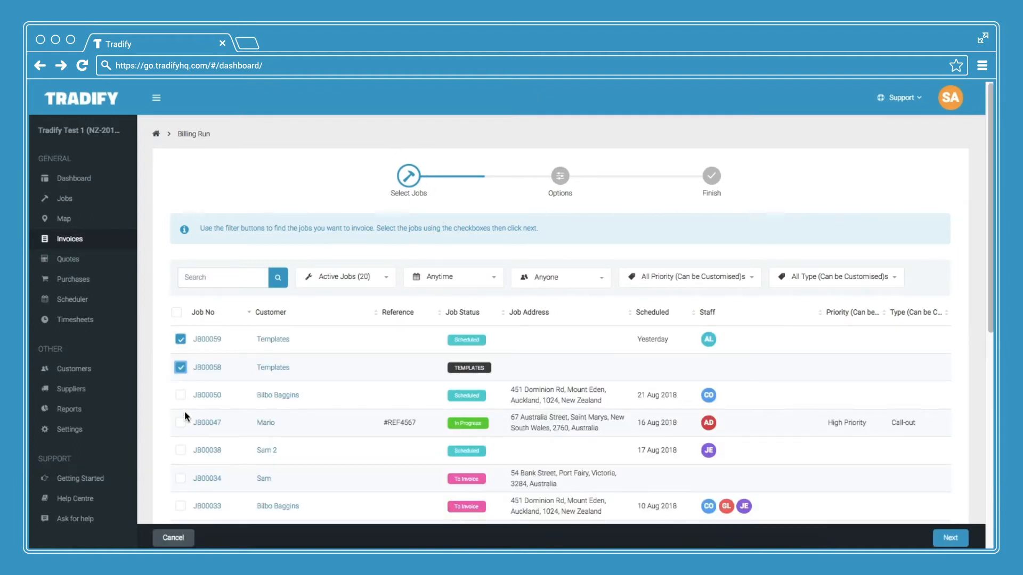
pyautogui.click(180, 423)
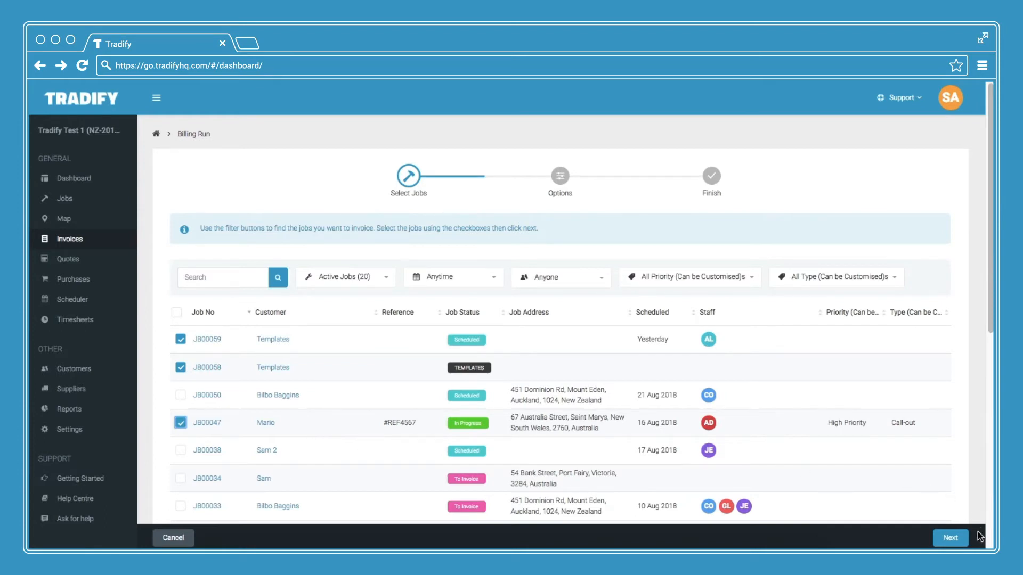
# Continue past Options with Invoice by Customer defaults to the finish step.
pyautogui.click(949, 537)
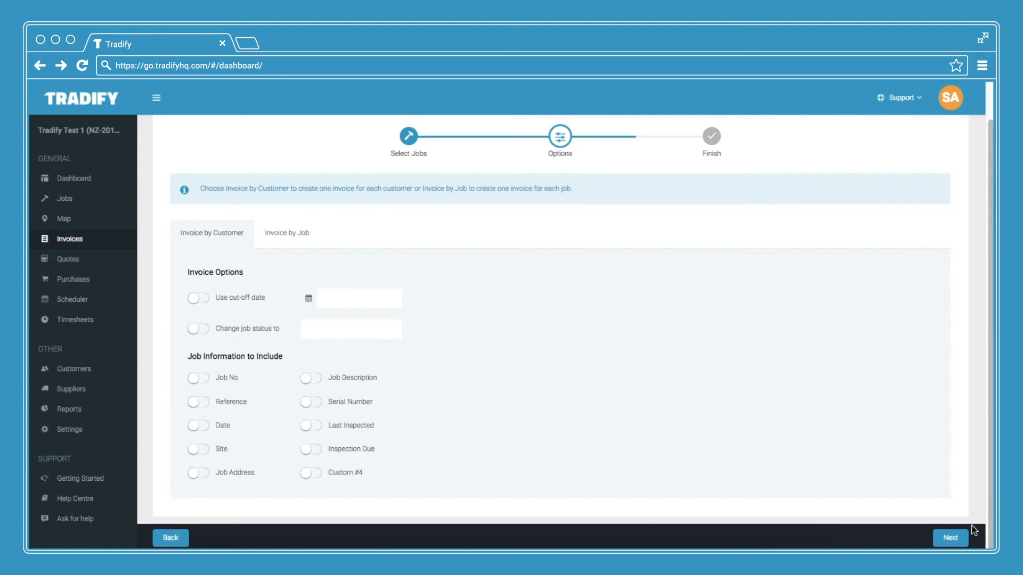
pyautogui.click(950, 538)
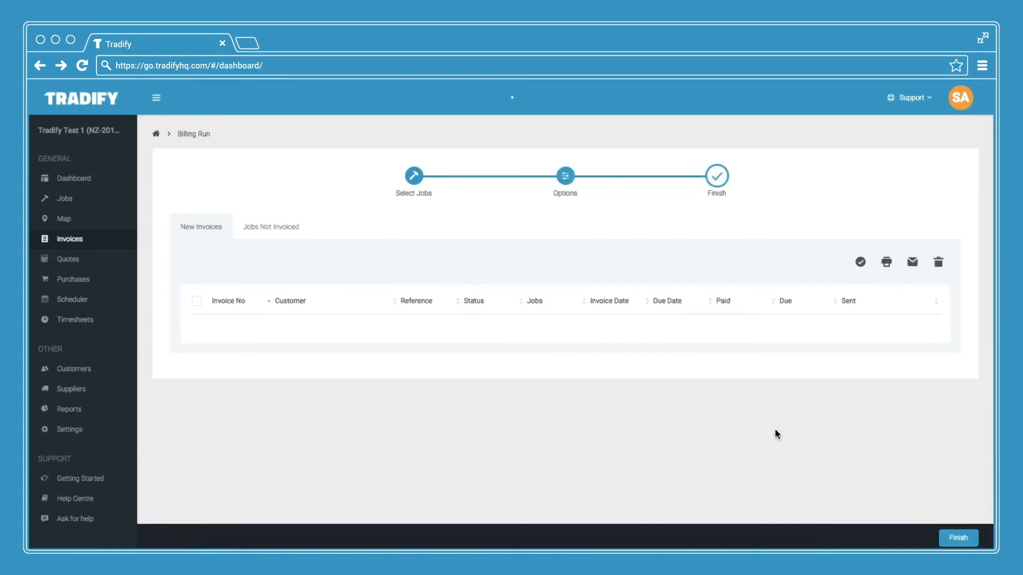
# Finish the run creating two draft invoices for Mario and Templates, then OK the summary.
pyautogui.click(957, 537)
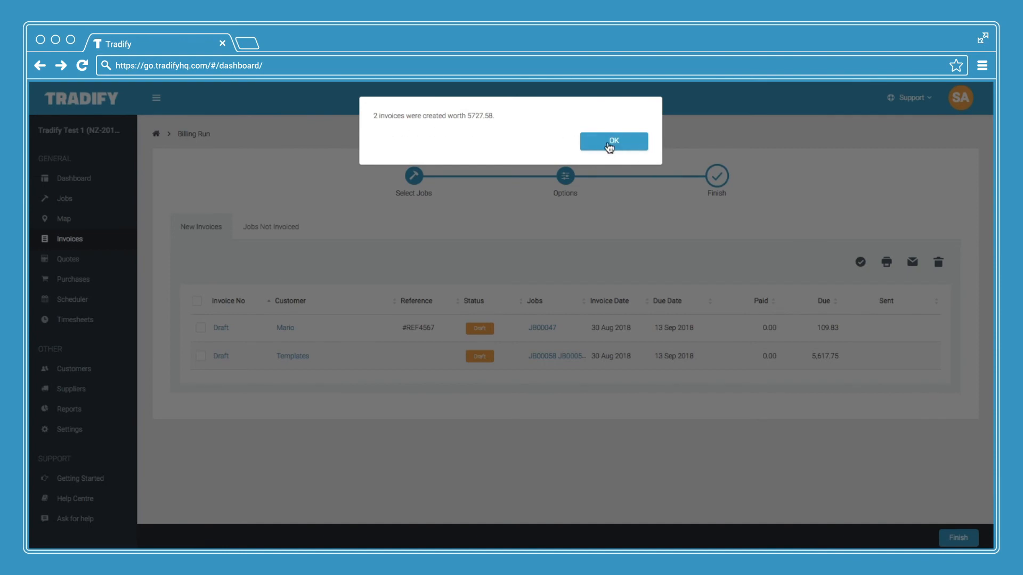
pyautogui.click(611, 142)
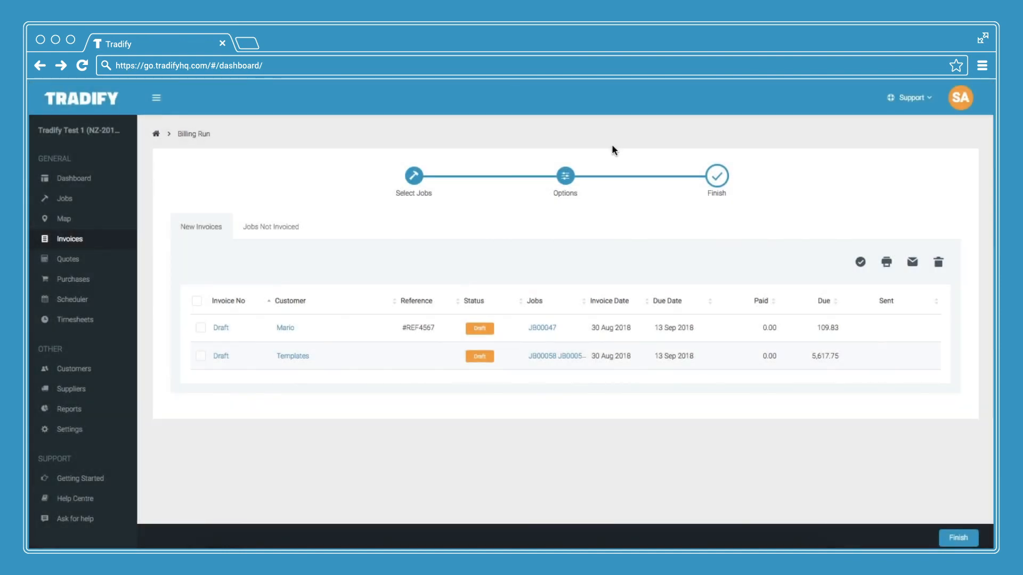